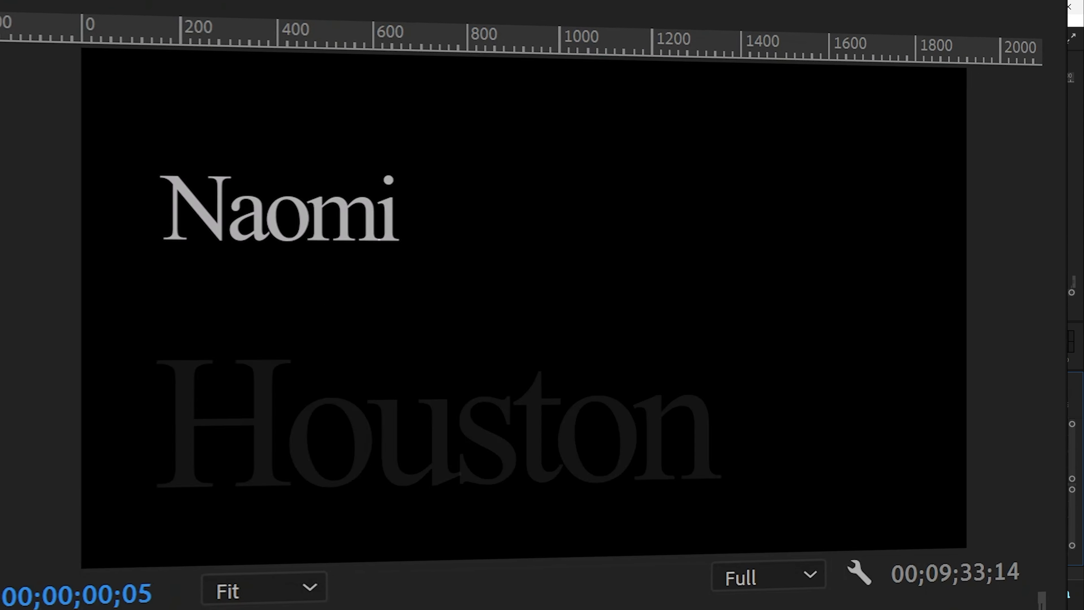
Invoke File > Export > Media for the title sequence.
left_click(18, 43)
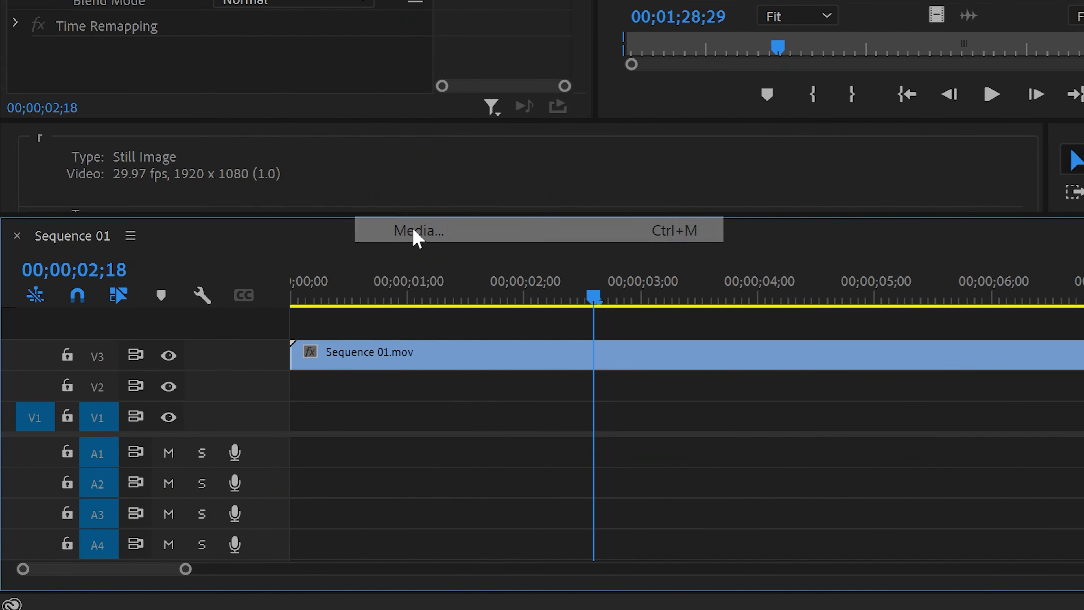
Name the export My First Title.mov on the Desktop in QuickTime format.
left_click(417, 231)
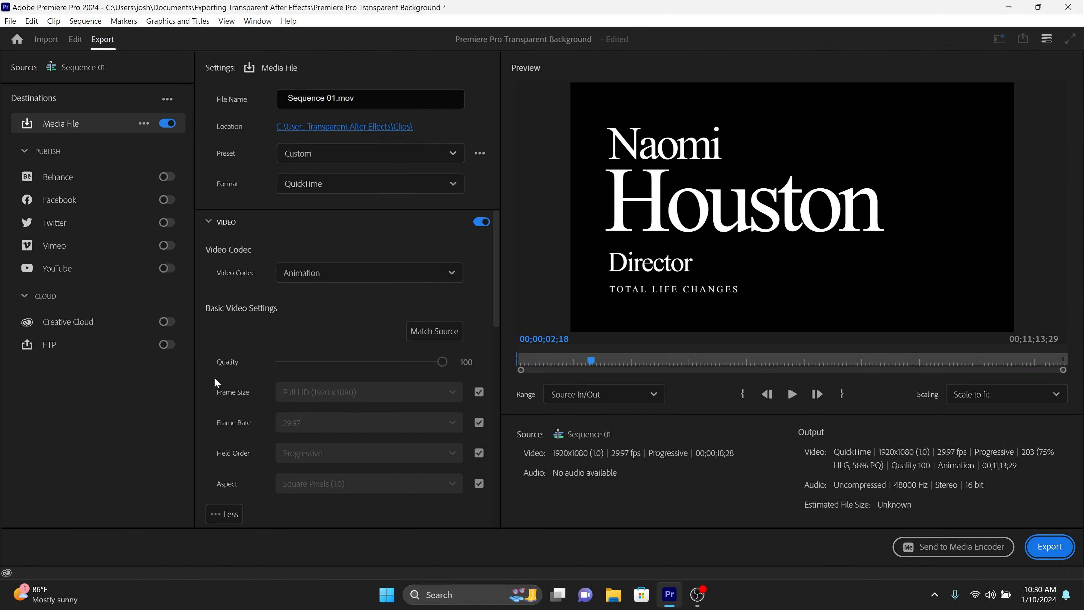
mouse_move(217, 384)
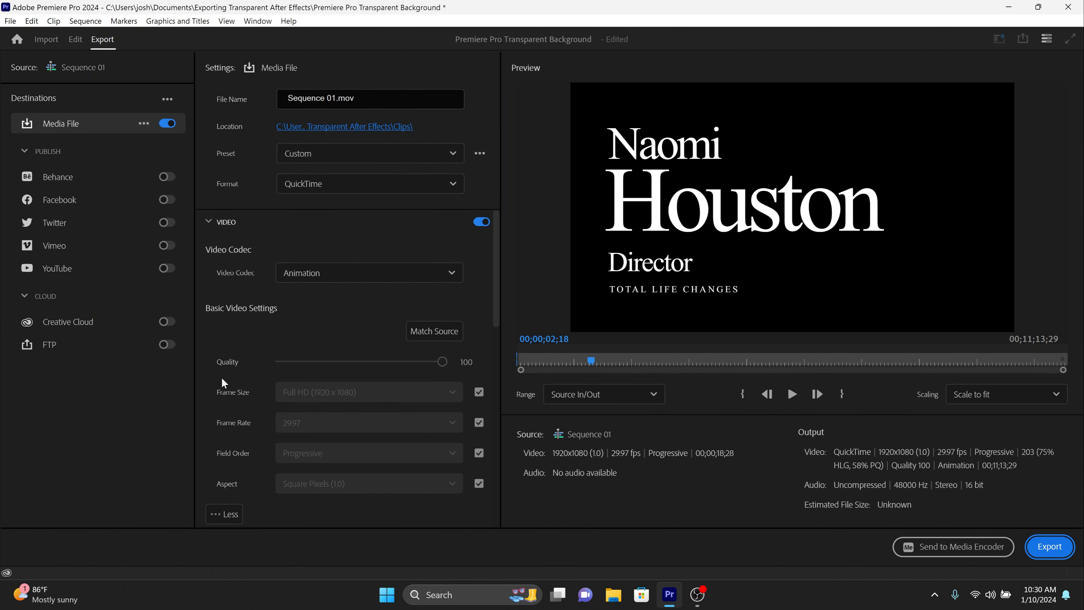
mouse_move(232, 382)
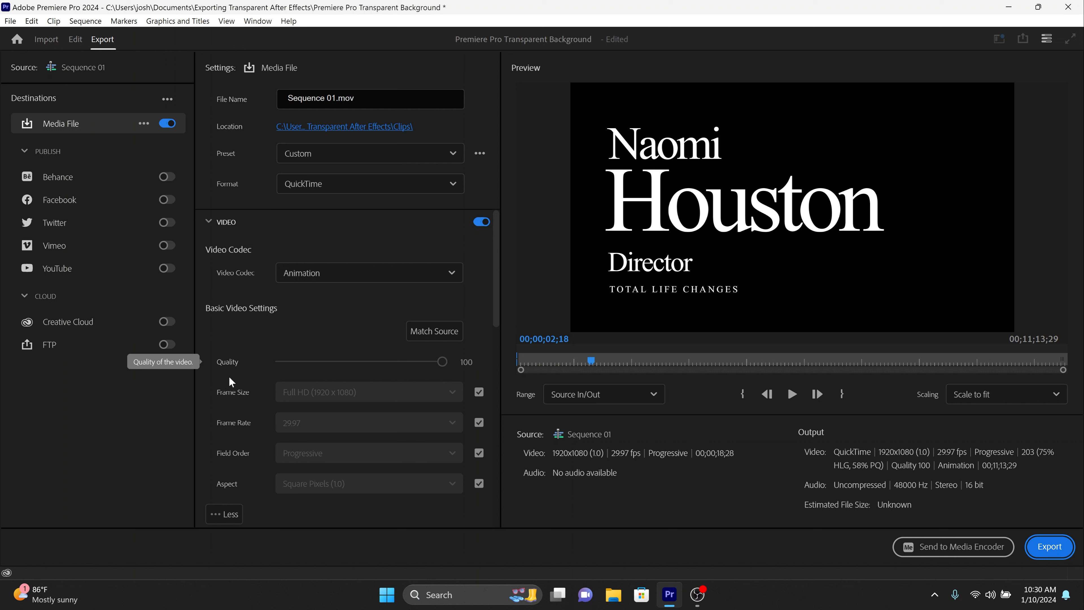
double_click(311, 98)
type("My First Title")
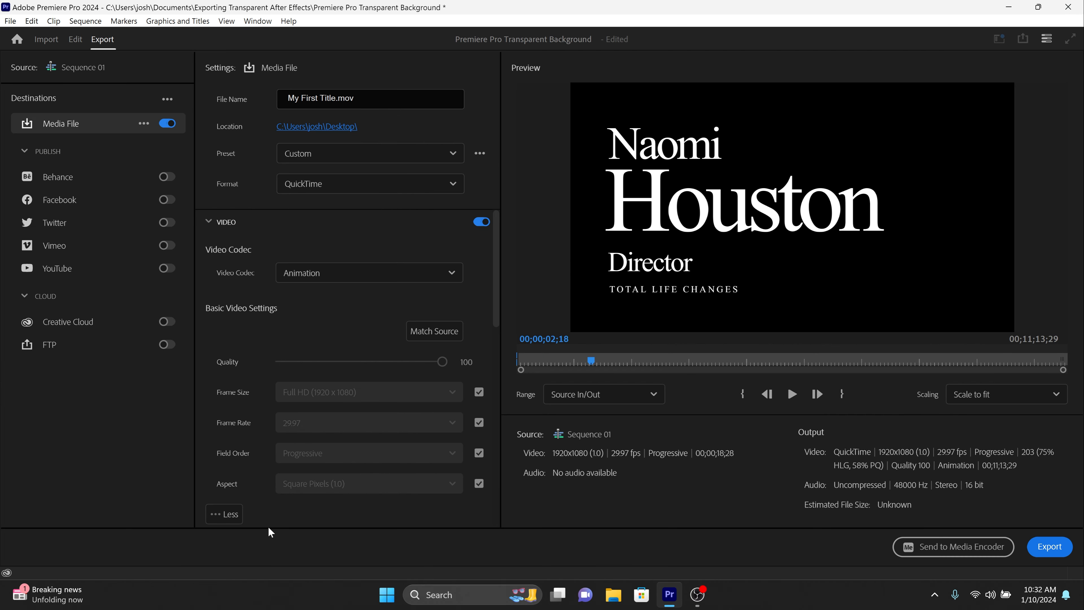
Choose the Animation codec with 8-bpc + alpha depth and start the export.
left_click(369, 273)
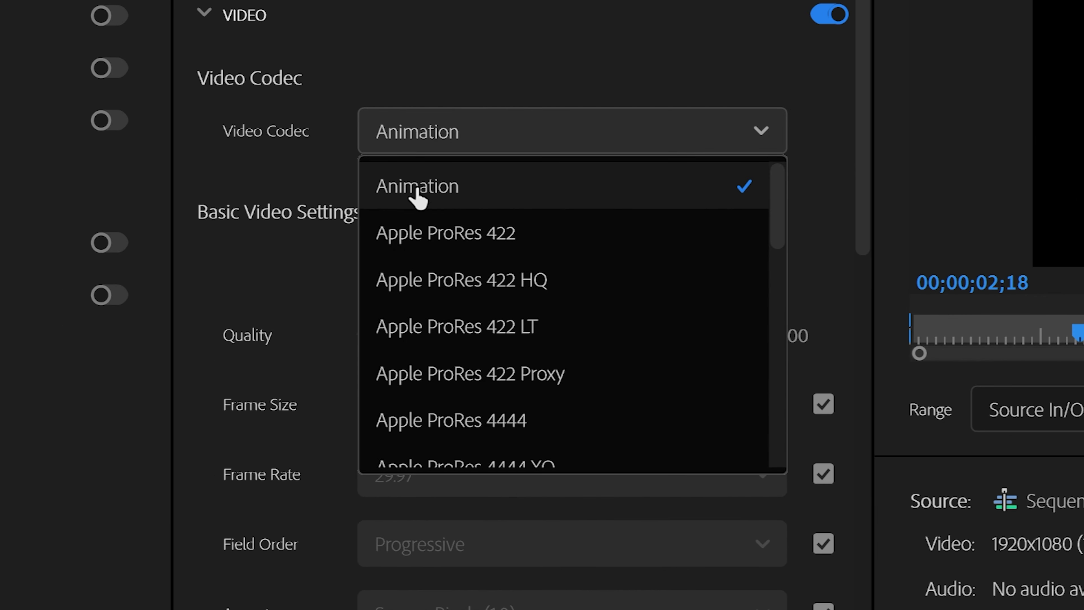
left_click(416, 186)
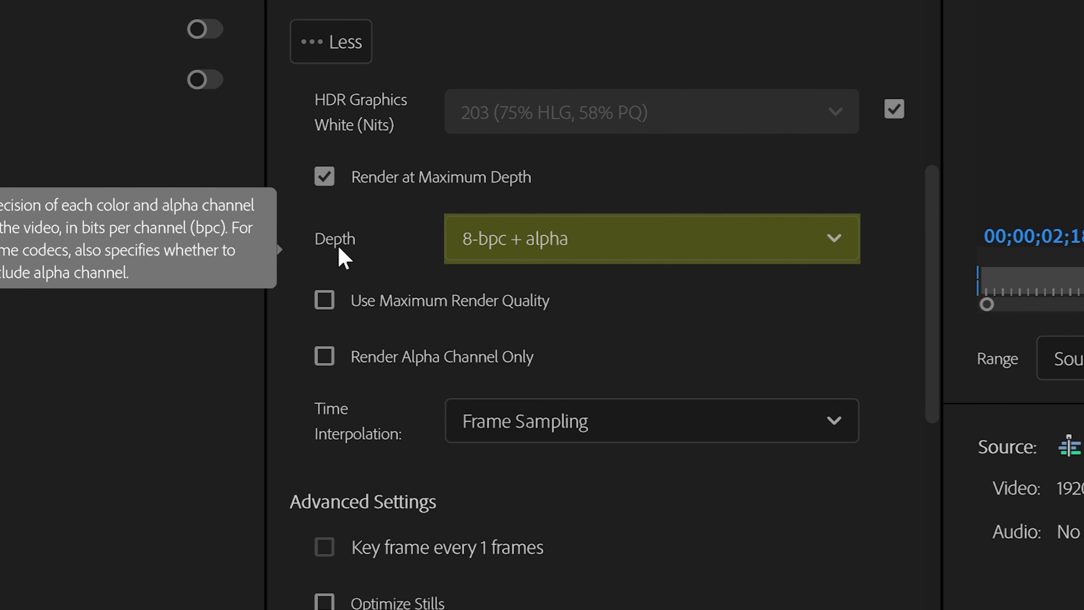
left_click(647, 240)
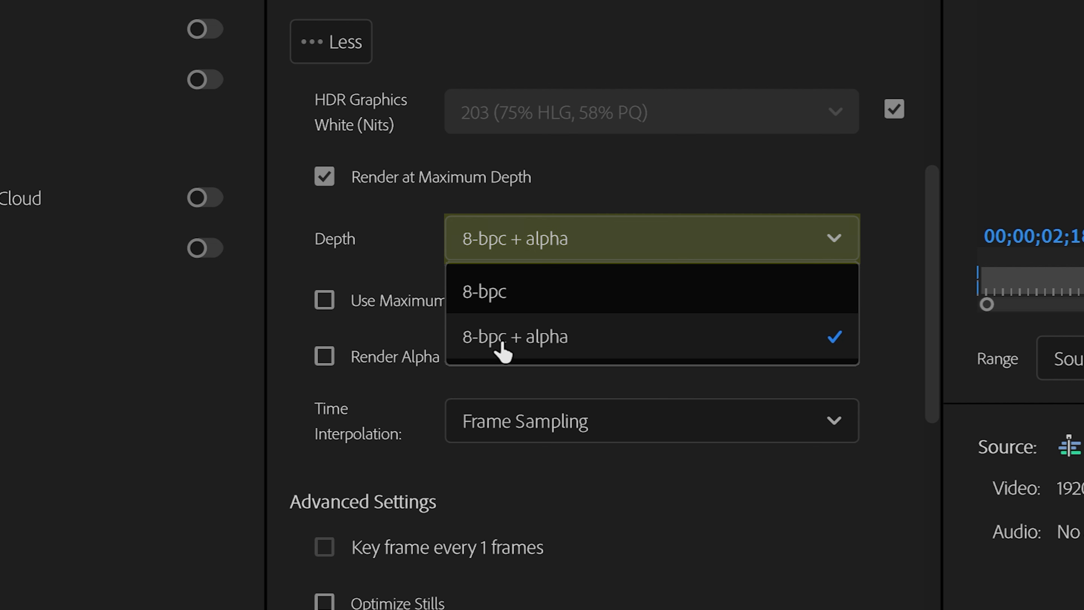
left_click(497, 338)
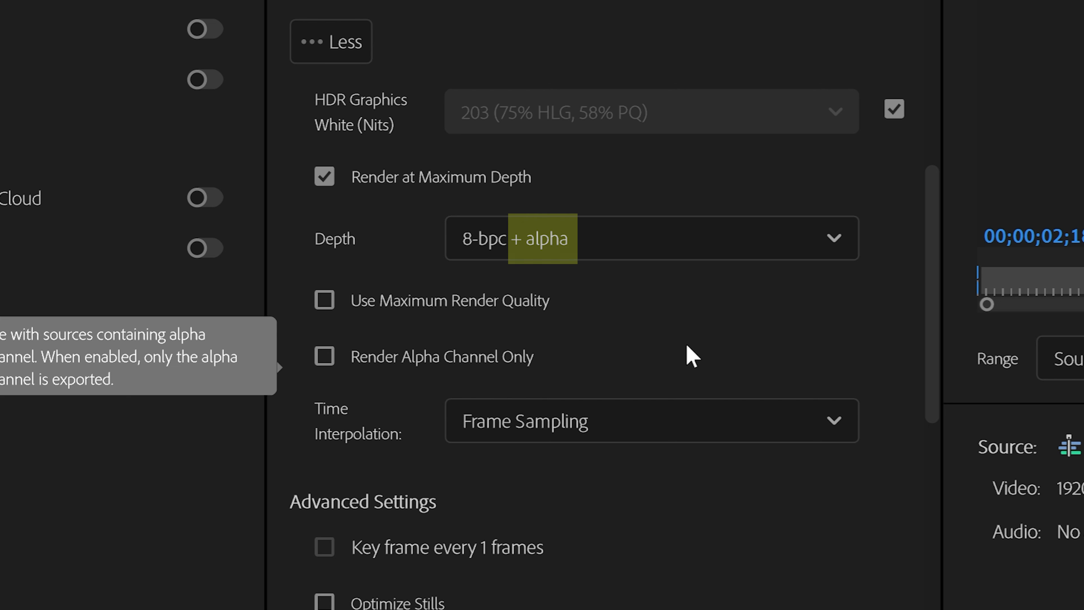
left_click(1049, 554)
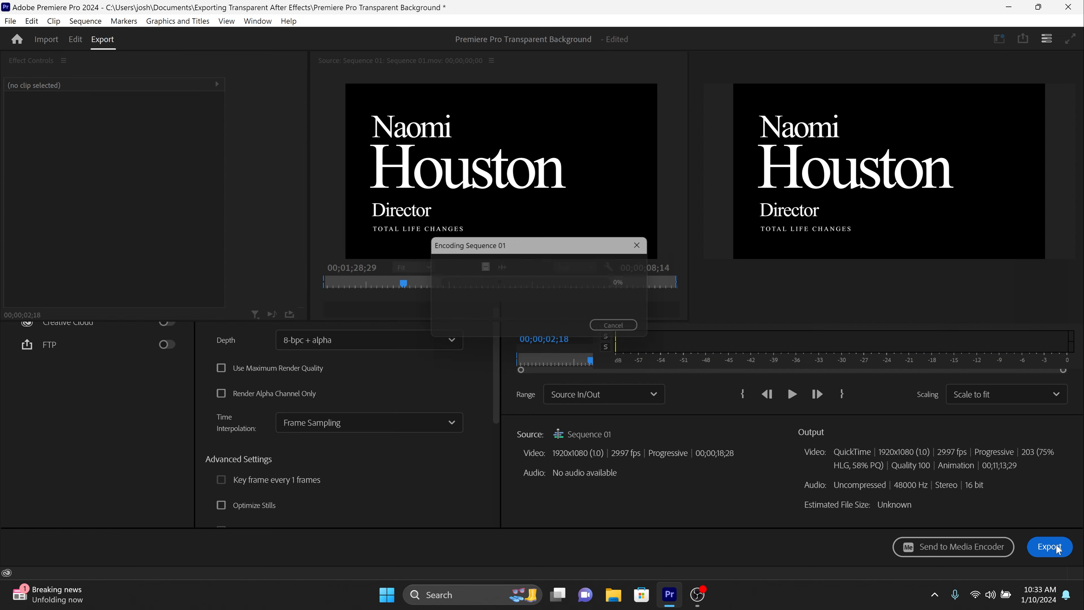